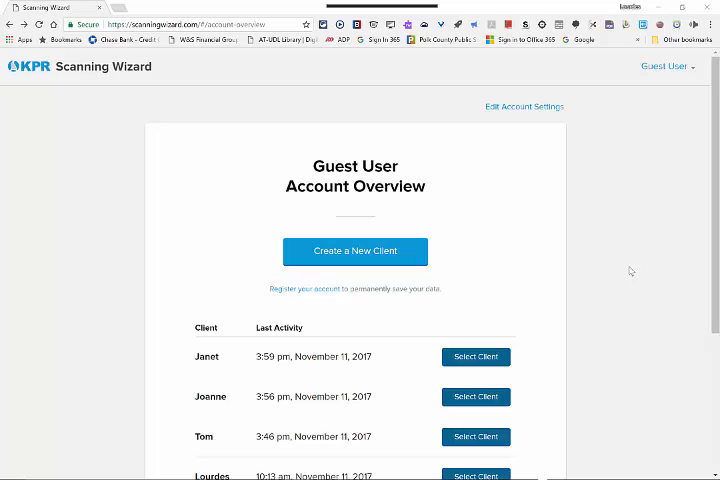
{"action": "mouse_move", "coordinate": [630, 270]}
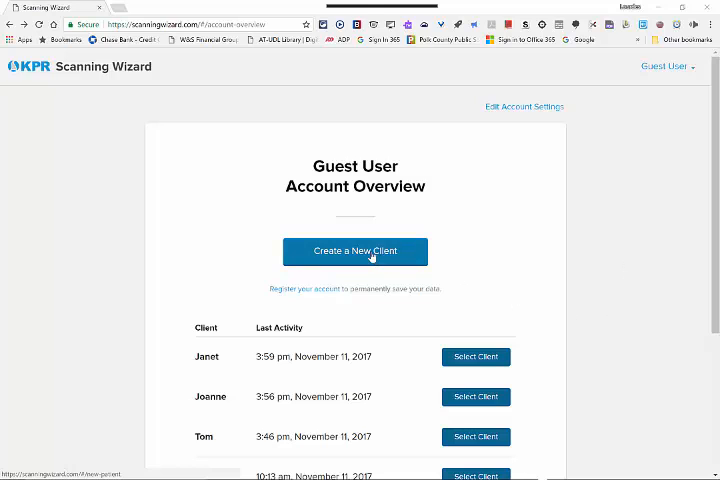
- Create a new client named 'Kathy'
{"action": "left_click", "coordinate": [355, 251]}
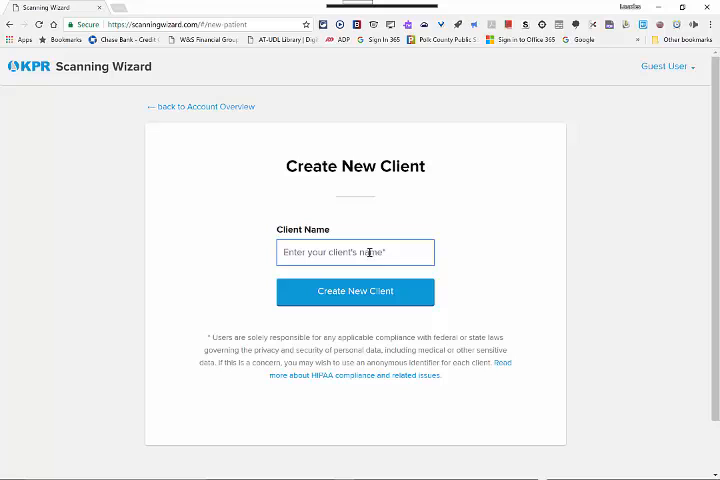
{"action": "type", "text": "Kathy"}
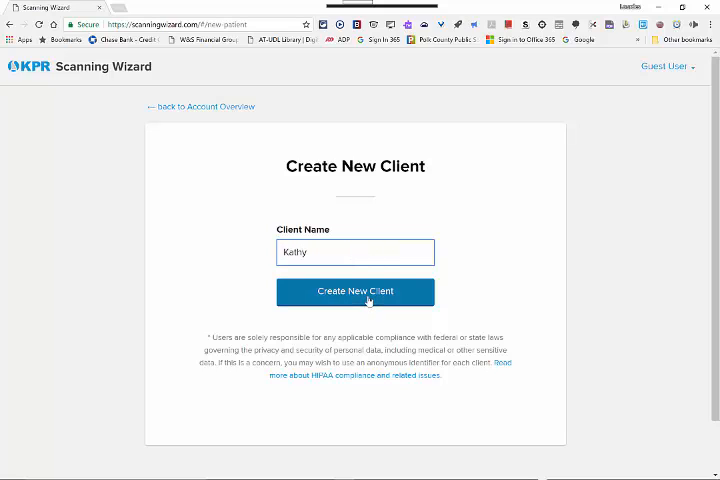
{"action": "left_click", "coordinate": [355, 291]}
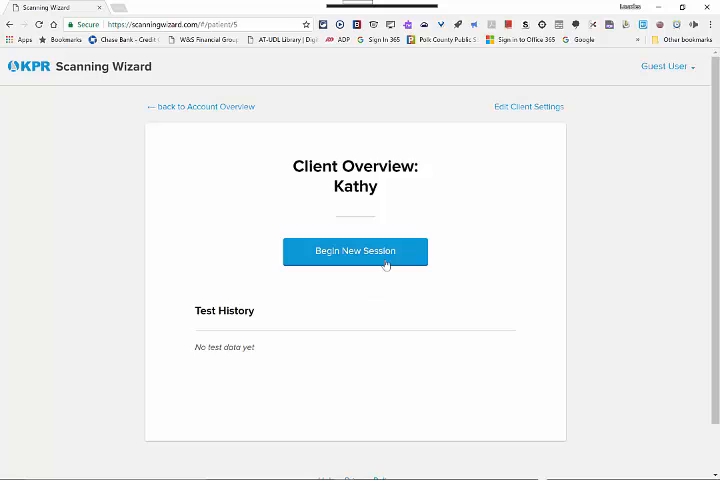
- Begin a new session for Kathy and continue past the overview to Switch Mode
{"action": "left_click", "coordinate": [355, 251]}
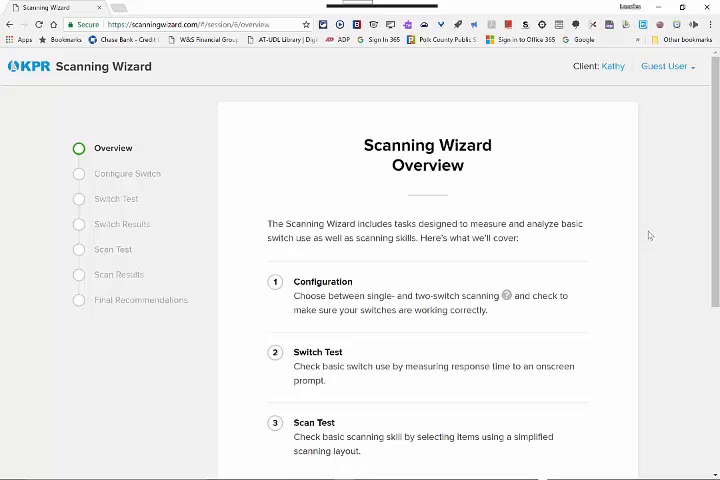
{"action": "scroll", "scroll_direction": "down", "scroll_amount": 3}
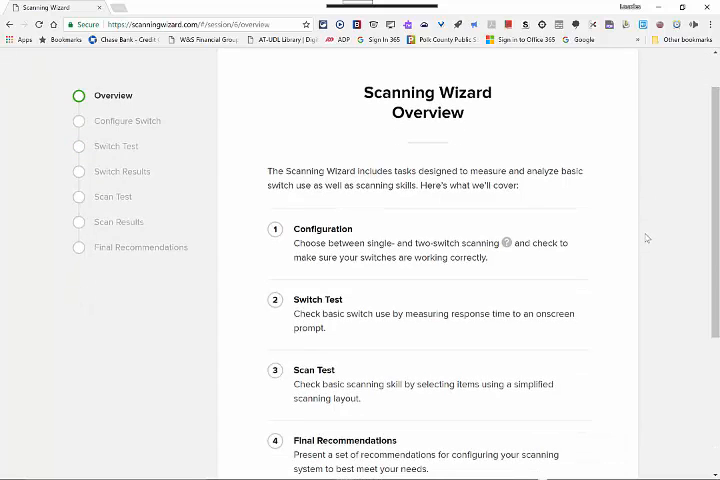
{"action": "scroll", "scroll_direction": "down", "scroll_amount": 3}
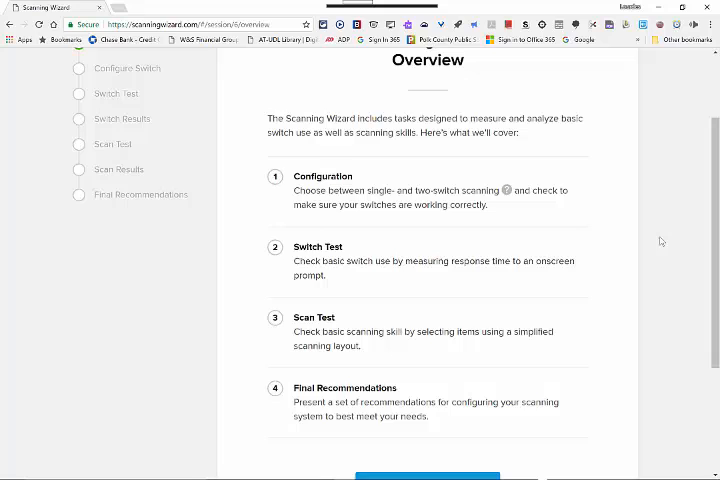
{"action": "scroll", "scroll_direction": "down", "scroll_amount": 3}
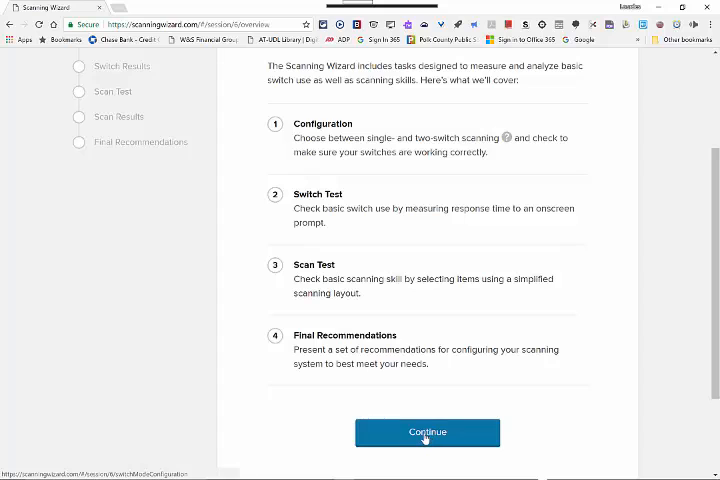
{"action": "left_click", "coordinate": [427, 432]}
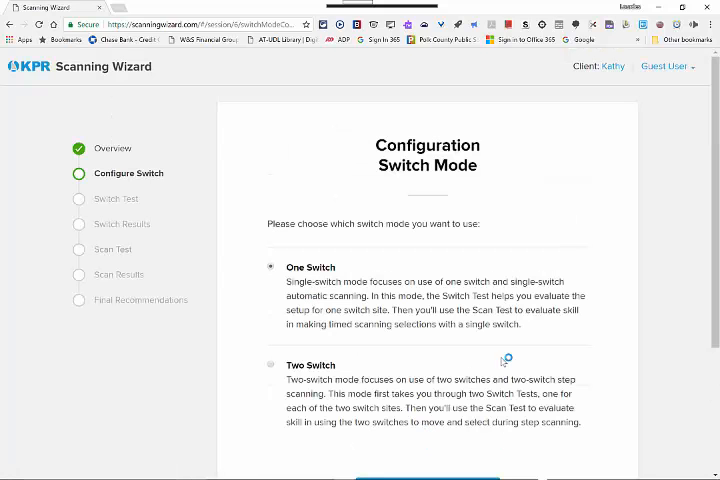
{"action": "mouse_move", "coordinate": [645, 260]}
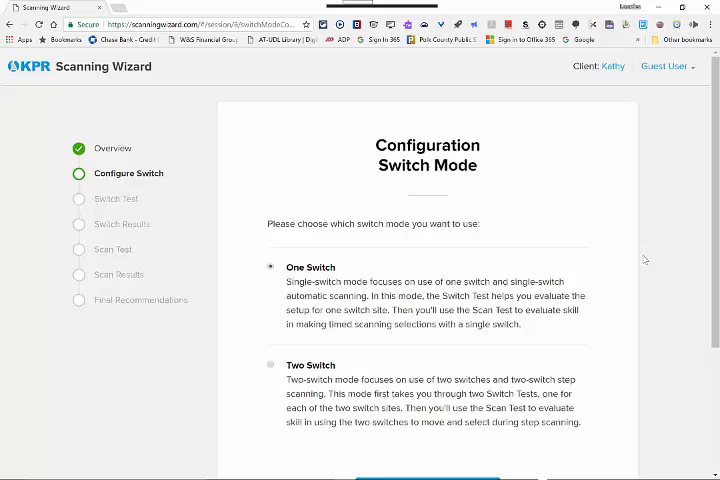
{"action": "scroll", "scroll_direction": "down", "scroll_amount": 3}
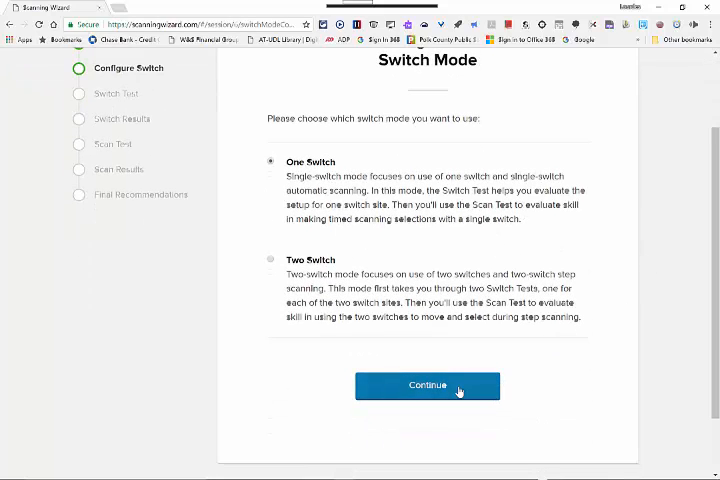
- Keep One Switch mode and run the switch checkup to confirm the switch works
{"action": "left_click", "coordinate": [427, 385]}
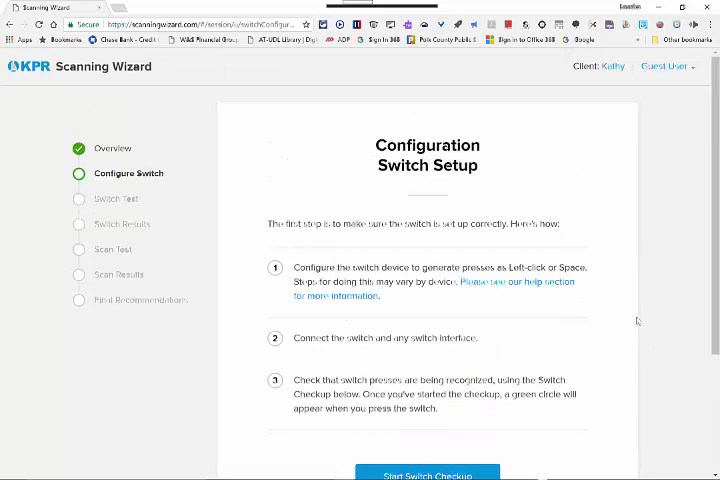
{"action": "scroll", "scroll_direction": "down", "scroll_amount": 3}
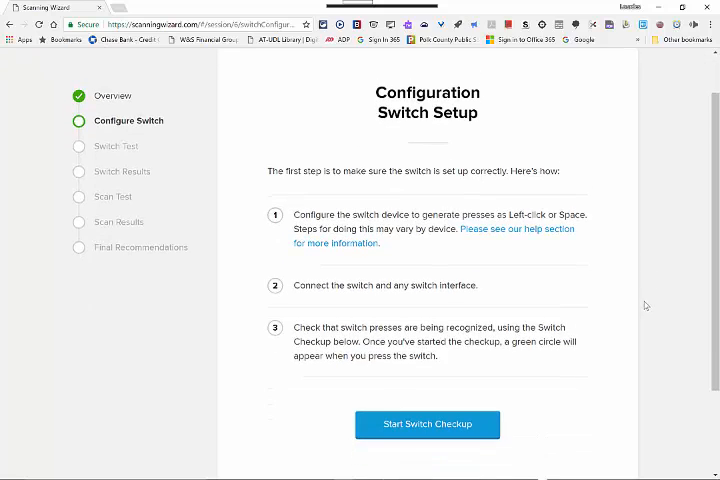
{"action": "scroll", "scroll_direction": "down", "scroll_amount": 3}
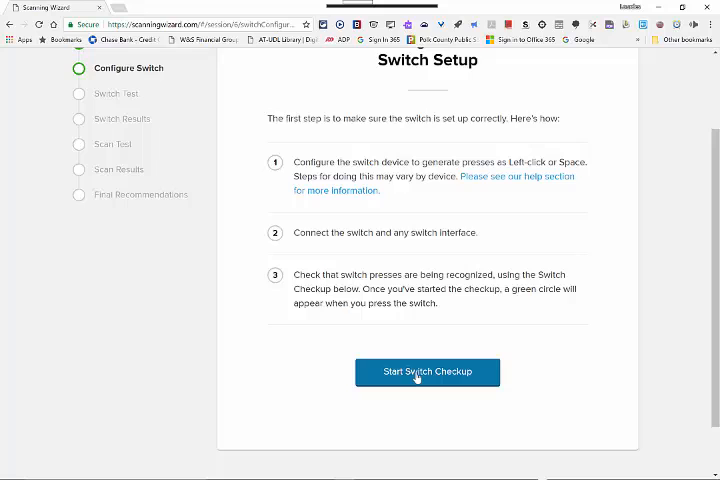
{"action": "left_click", "coordinate": [427, 371]}
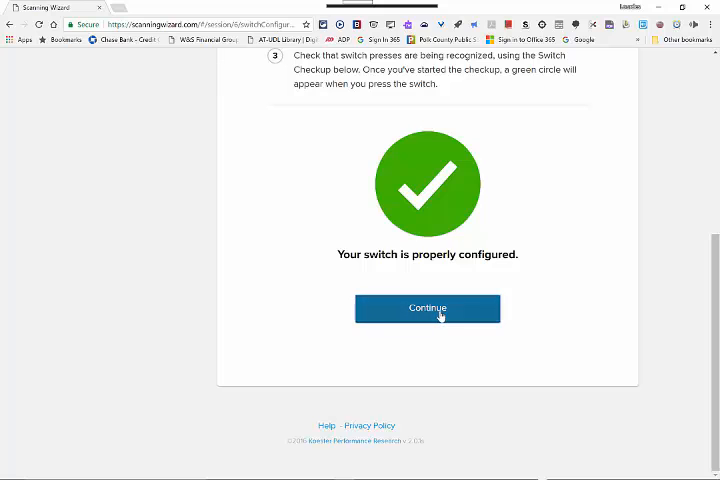
- Read the Switch Test Introduction and complete the practice trials
{"action": "left_click", "coordinate": [427, 308]}
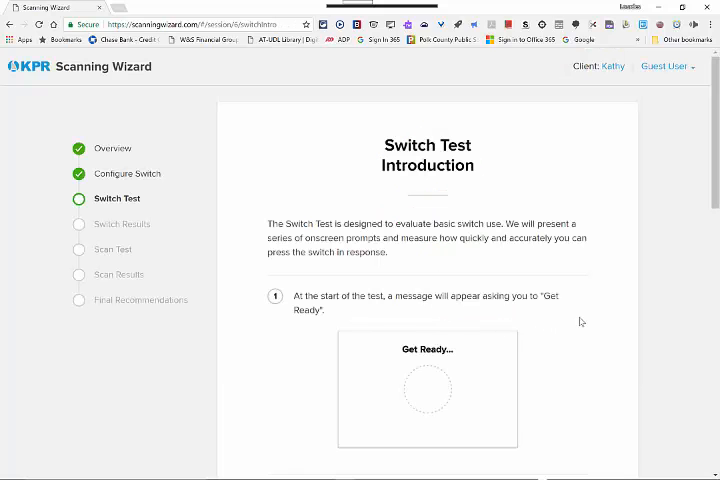
{"action": "scroll", "scroll_direction": "down", "scroll_amount": 3}
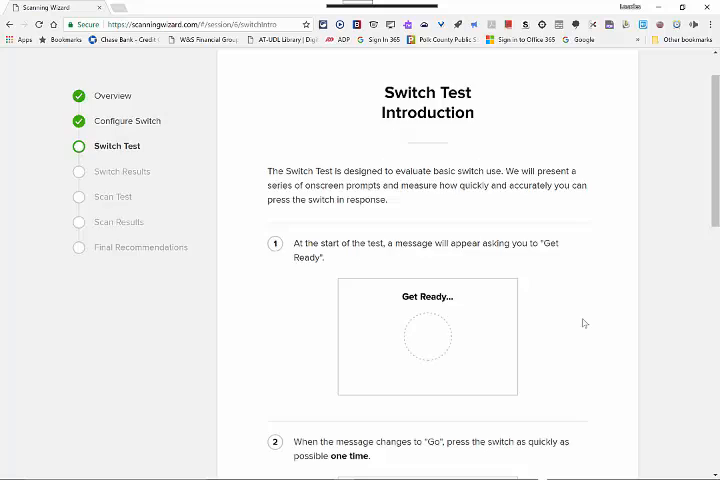
{"action": "scroll", "scroll_direction": "down", "scroll_amount": 3}
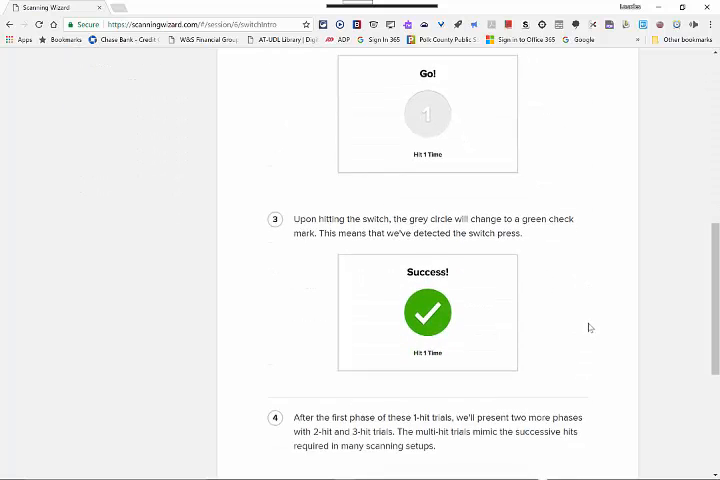
{"action": "scroll", "scroll_direction": "down", "scroll_amount": 3}
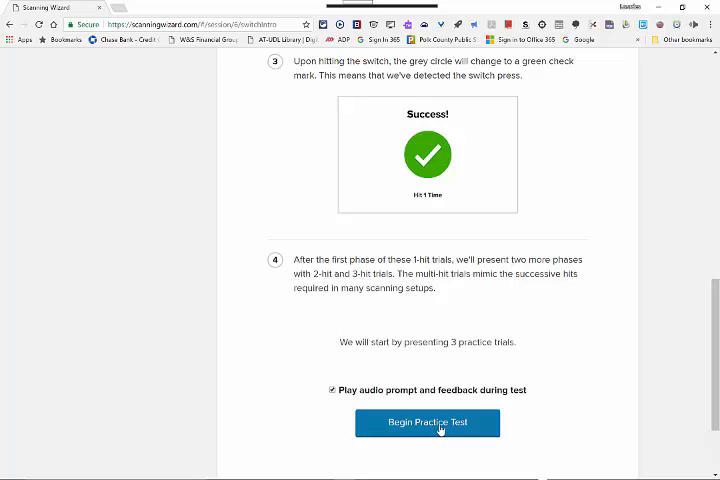
{"action": "left_click", "coordinate": [427, 422]}
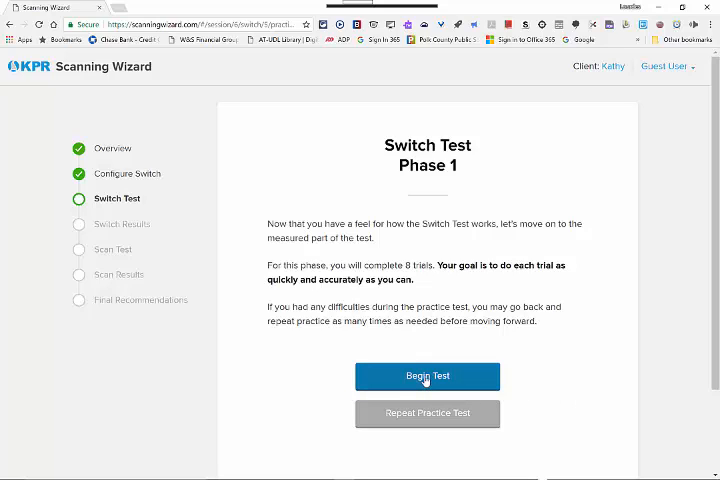
- Run the eight measured Phase 1 trials and review the Phase Summary
{"action": "left_click", "coordinate": [427, 376]}
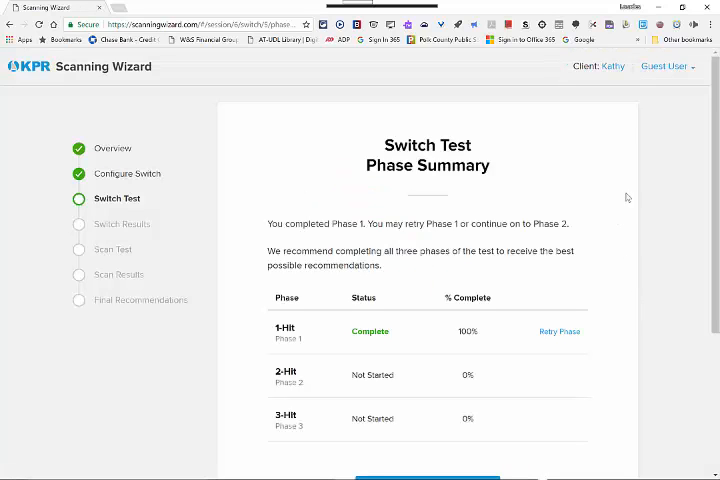
{"action": "scroll", "scroll_direction": "down", "scroll_amount": 3}
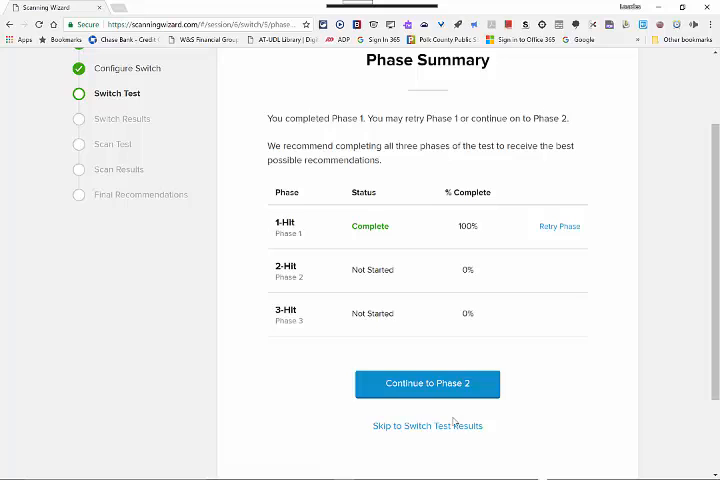
{"action": "mouse_move", "coordinate": [427, 425]}
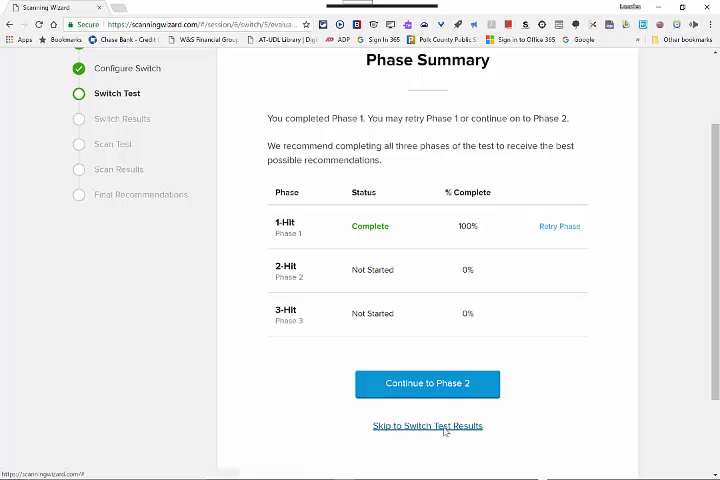
- Skip to Switch Test Results and review the 8.83 High difficulty score and recommendations
{"action": "left_click", "coordinate": [427, 425]}
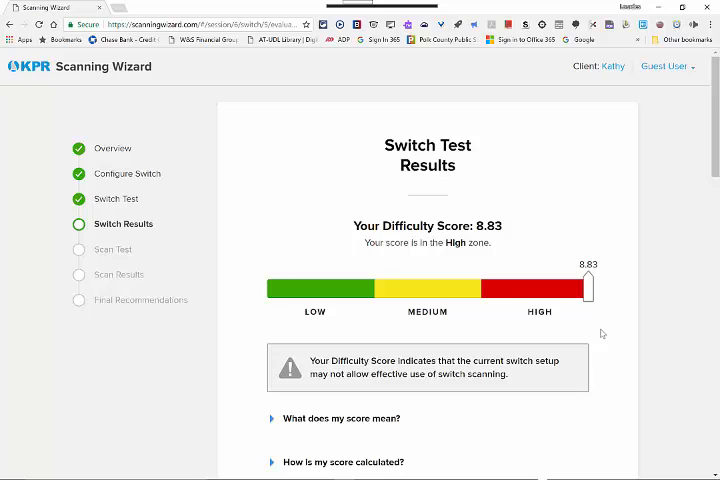
{"action": "mouse_move", "coordinate": [608, 334]}
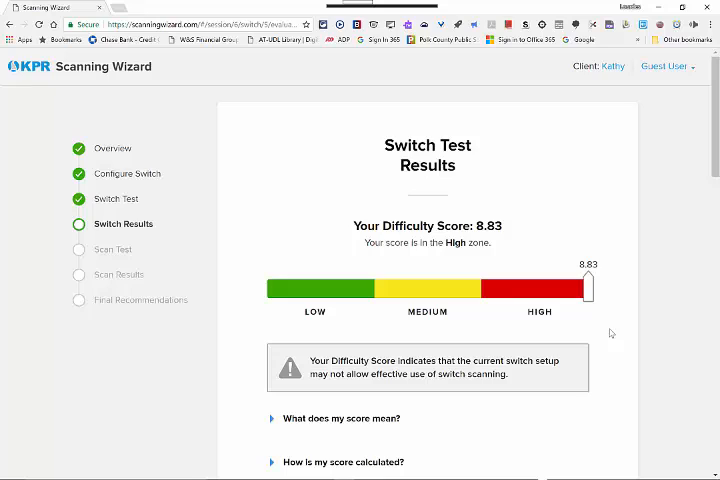
{"action": "mouse_move", "coordinate": [613, 346]}
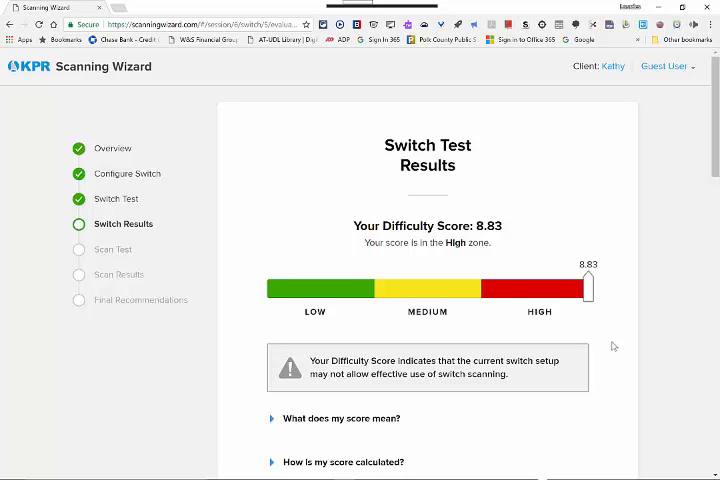
{"action": "mouse_move", "coordinate": [615, 346]}
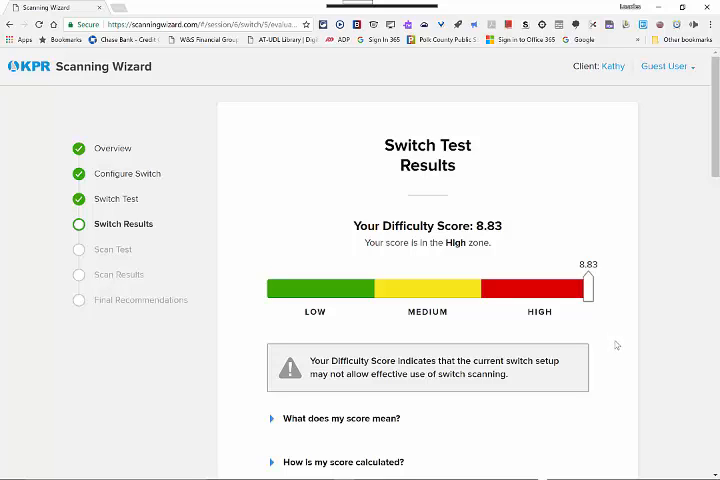
{"action": "scroll", "scroll_direction": "down", "scroll_amount": 3}
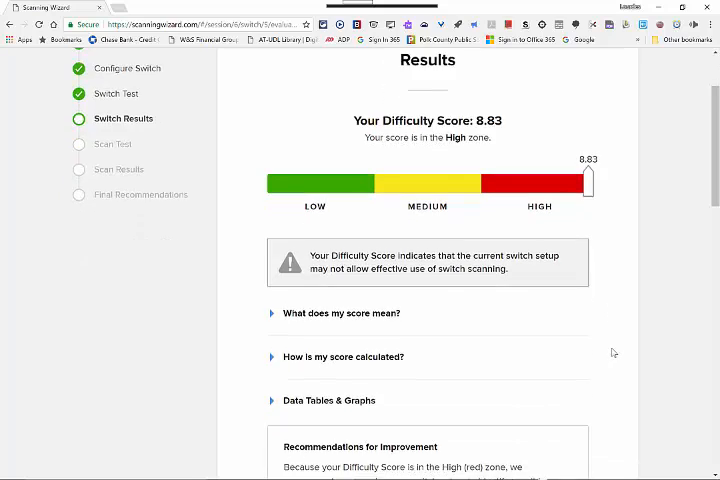
{"action": "scroll", "scroll_direction": "down", "scroll_amount": 3}
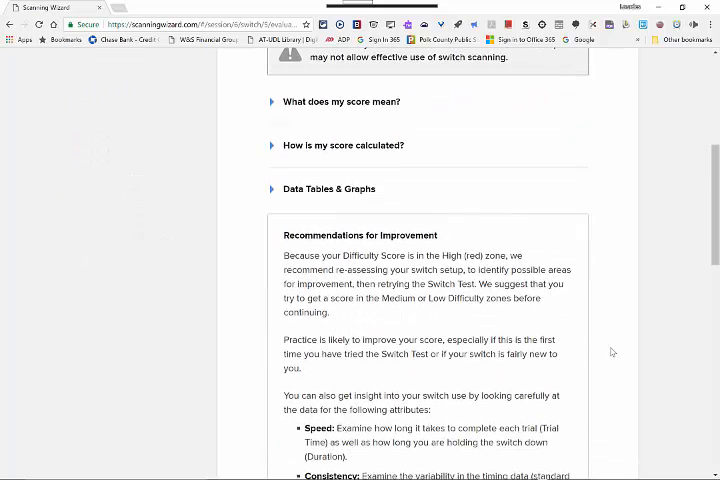
{"action": "scroll", "scroll_direction": "down", "scroll_amount": 3}
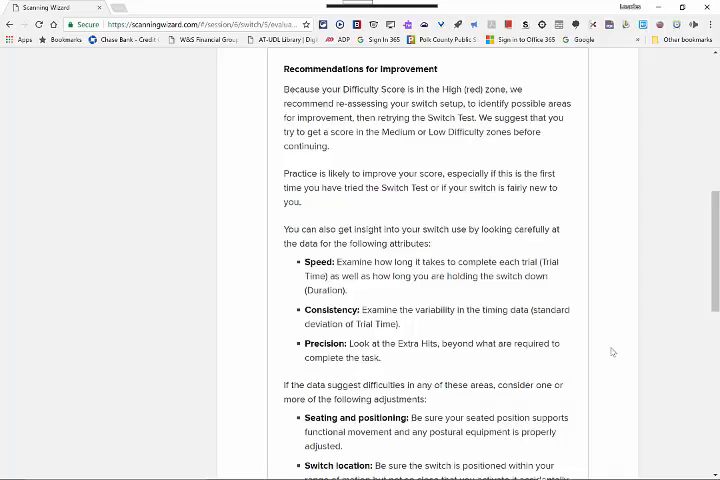
{"action": "scroll", "scroll_direction": "down", "scroll_amount": 3}
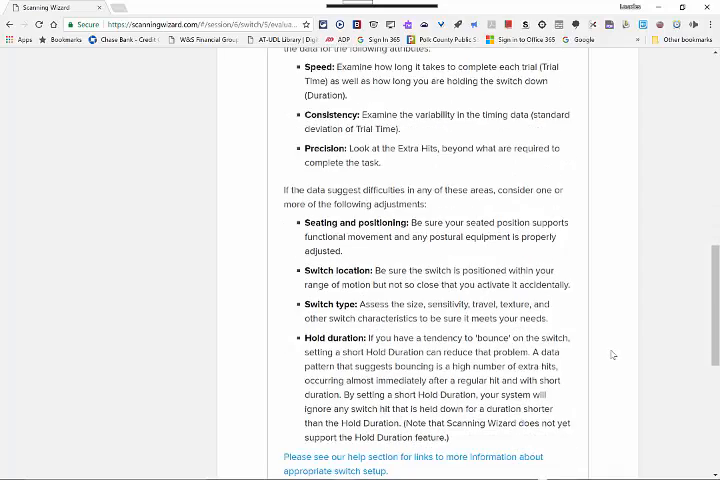
{"action": "scroll", "scroll_direction": "down", "scroll_amount": 3}
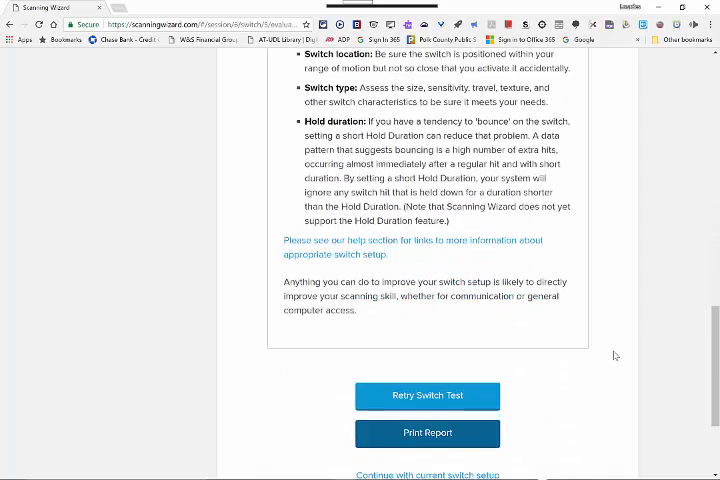
{"action": "scroll", "scroll_direction": "up", "scroll_amount": 3}
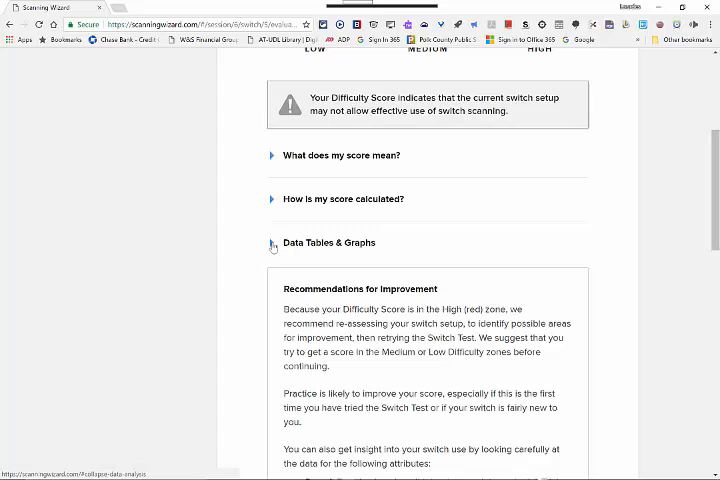
- Expand Data Tables & Graphs and the 1-Hit Phase Details
{"action": "left_click", "coordinate": [272, 242]}
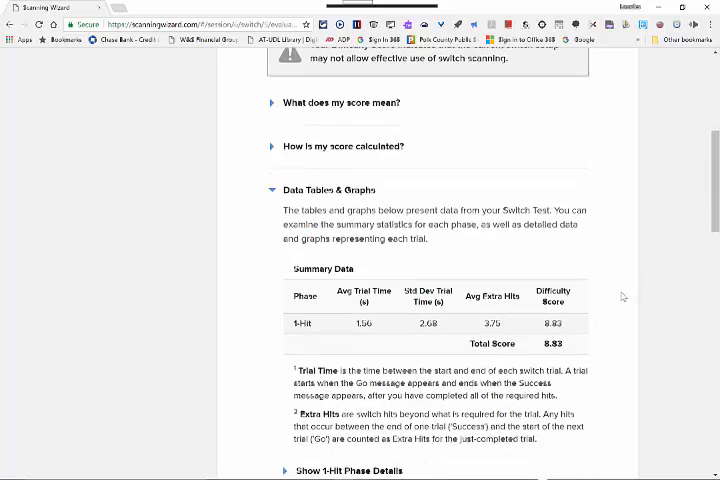
{"action": "scroll", "scroll_direction": "down", "scroll_amount": 3}
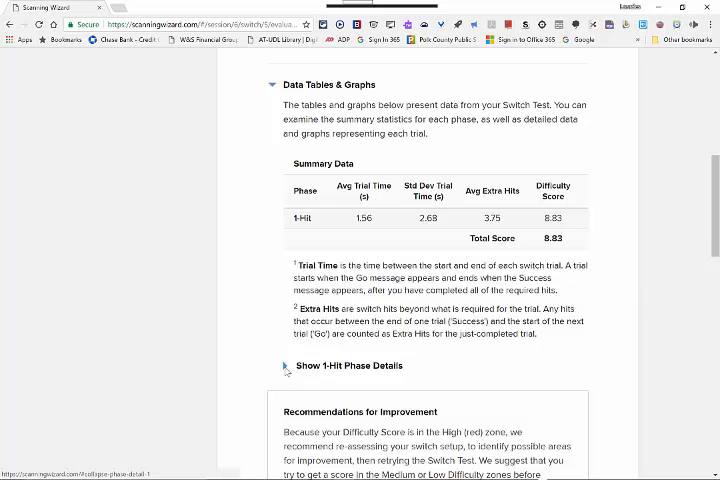
{"action": "left_click", "coordinate": [285, 365]}
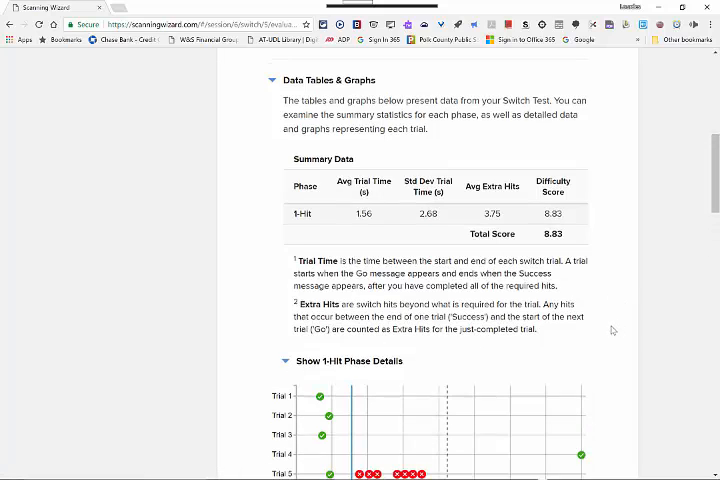
{"action": "scroll", "scroll_direction": "down", "scroll_amount": 3}
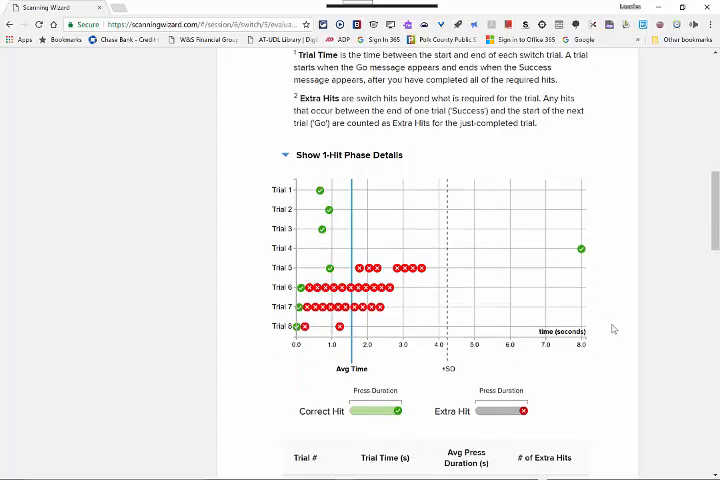
{"action": "mouse_move", "coordinate": [615, 329]}
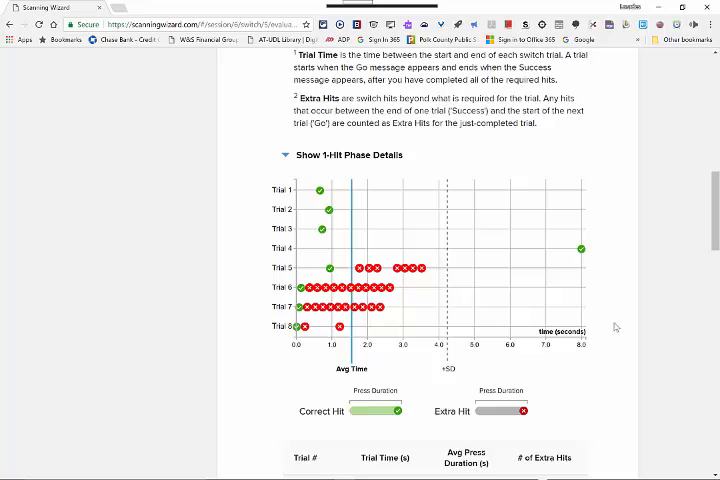
- Scroll through the trial graph and table, then open the Print Report dialog
{"action": "scroll", "scroll_direction": "down", "scroll_amount": 3}
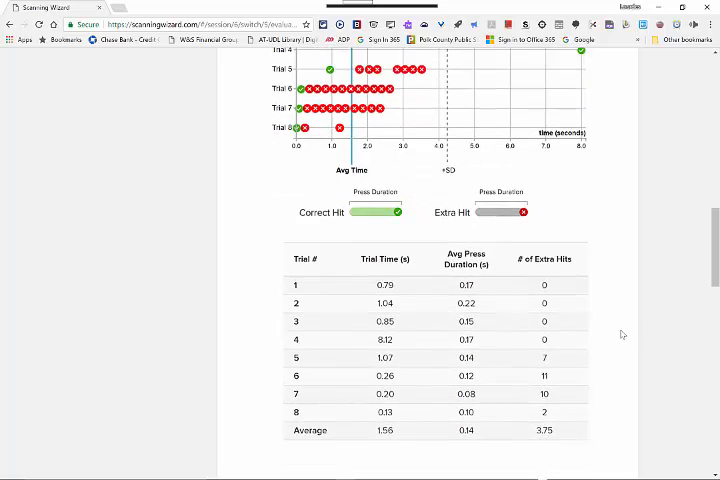
{"action": "scroll", "scroll_direction": "down", "scroll_amount": 3}
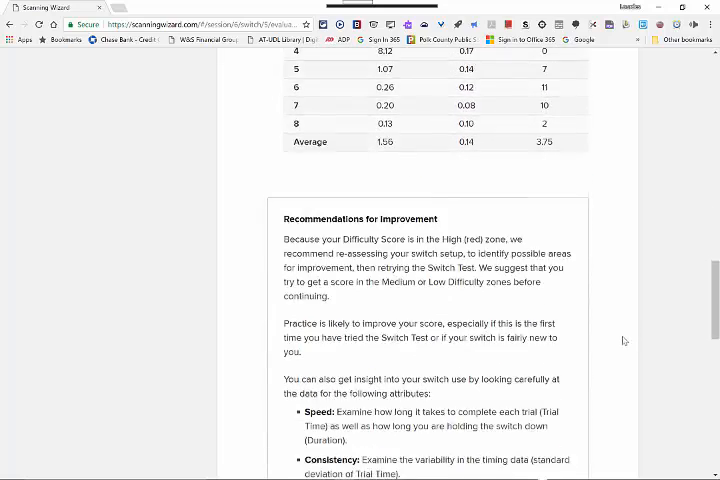
{"action": "scroll", "scroll_direction": "down", "scroll_amount": 3}
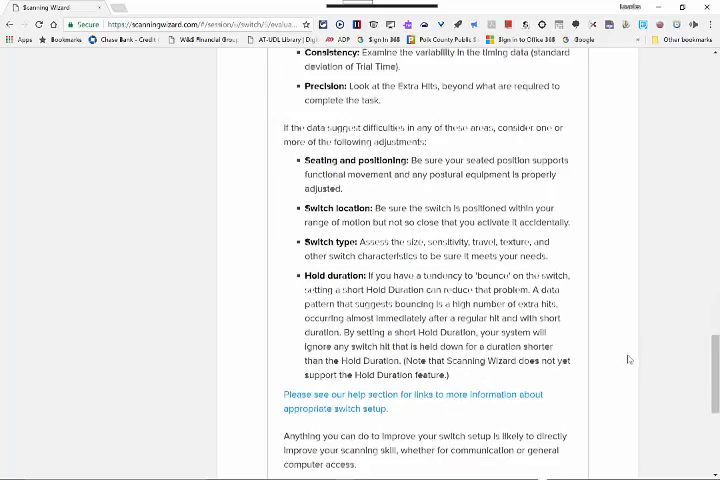
{"action": "scroll", "scroll_direction": "down", "scroll_amount": 3}
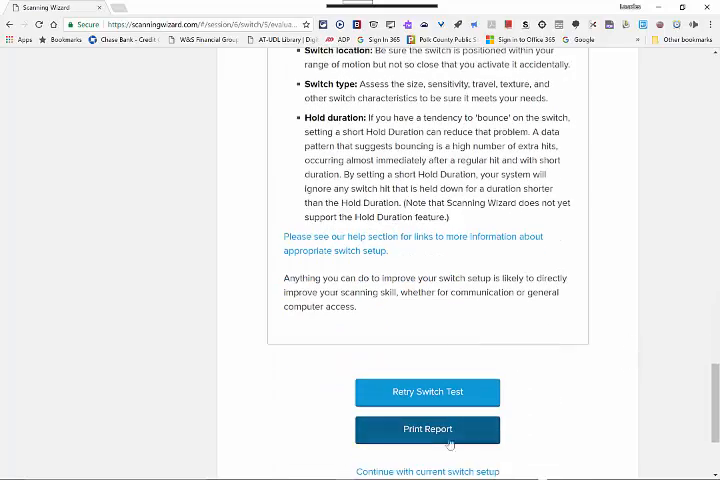
{"action": "left_click", "coordinate": [427, 429]}
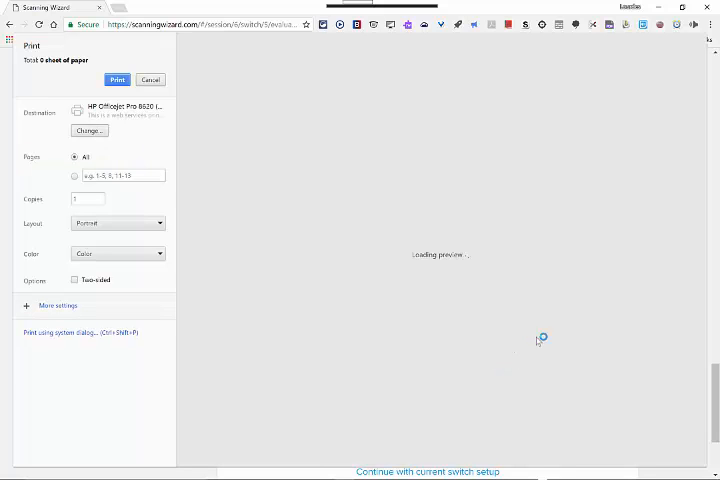